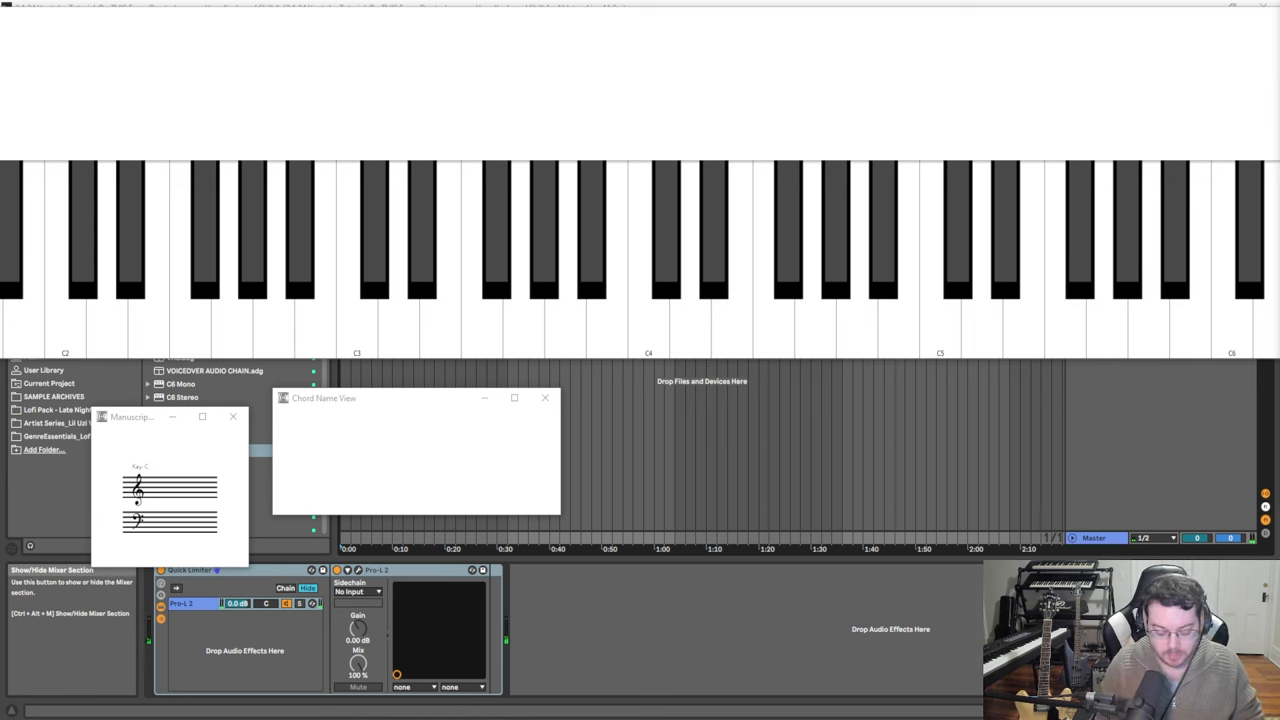
- Play the C major arpeggio C, G, E, G so the keyboard highlights them and the chord view reads C
click(356, 250)
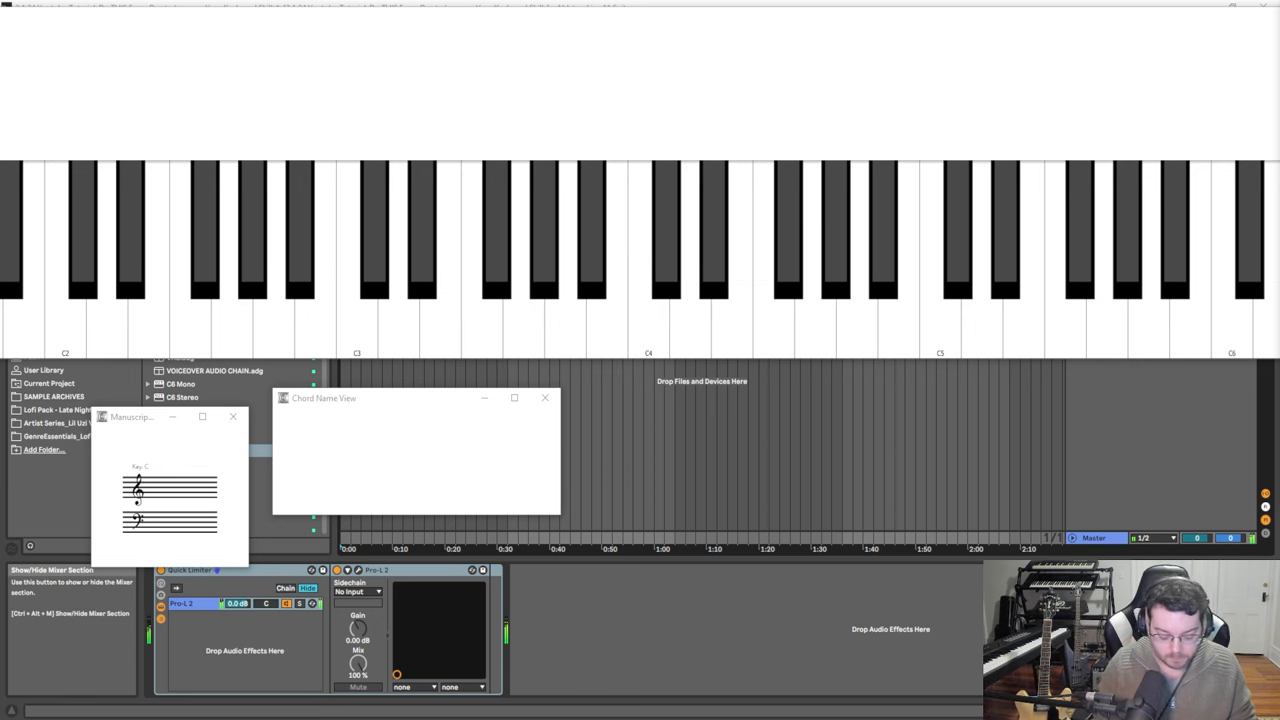
click(728, 260)
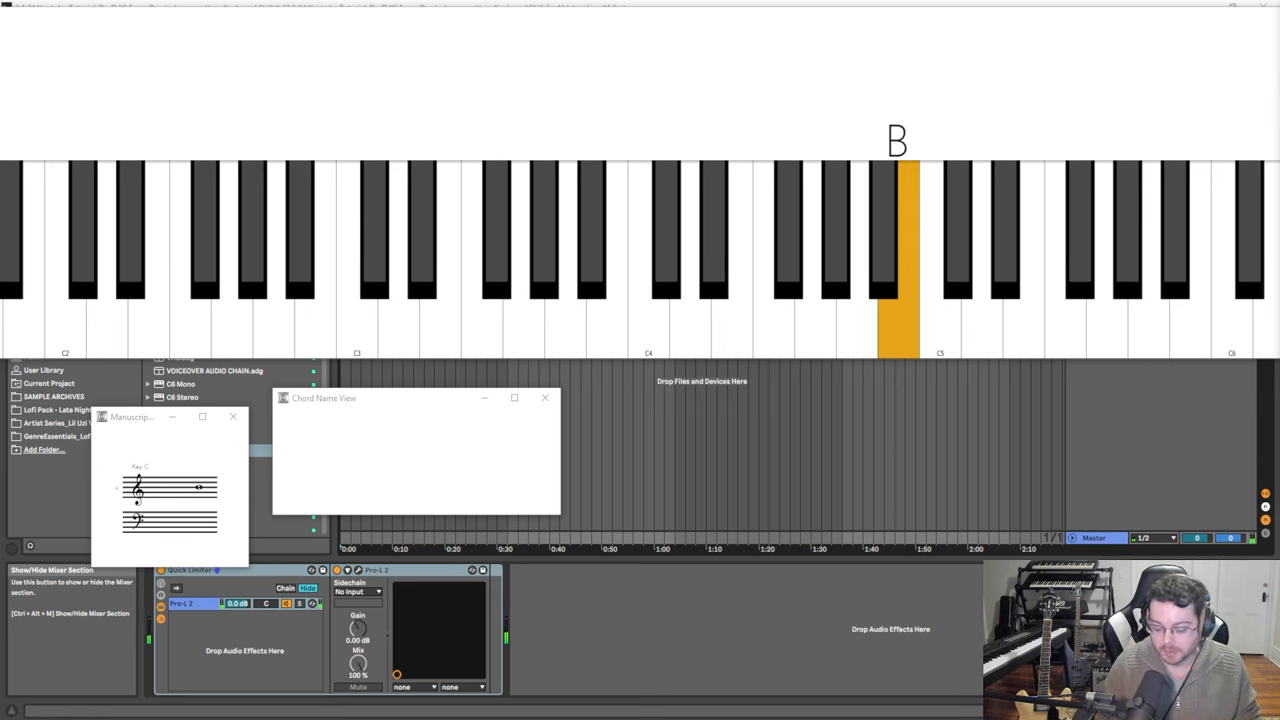
click(356, 250)
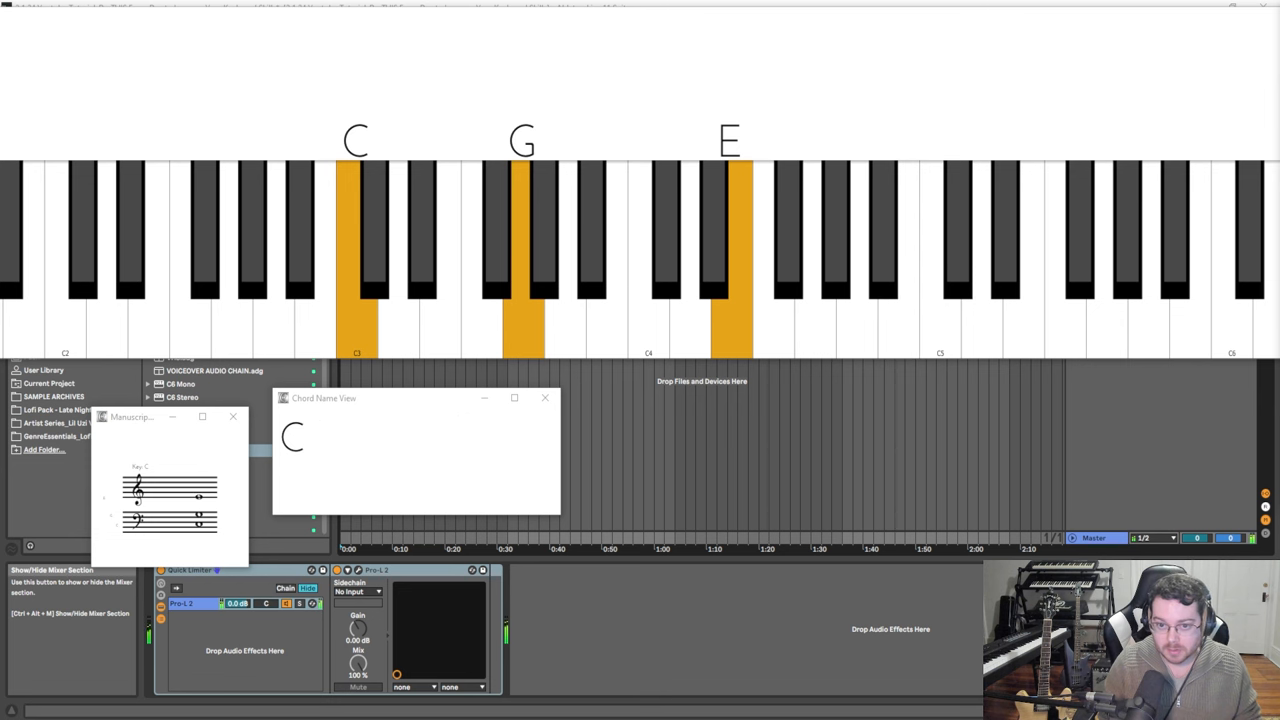
click(812, 260)
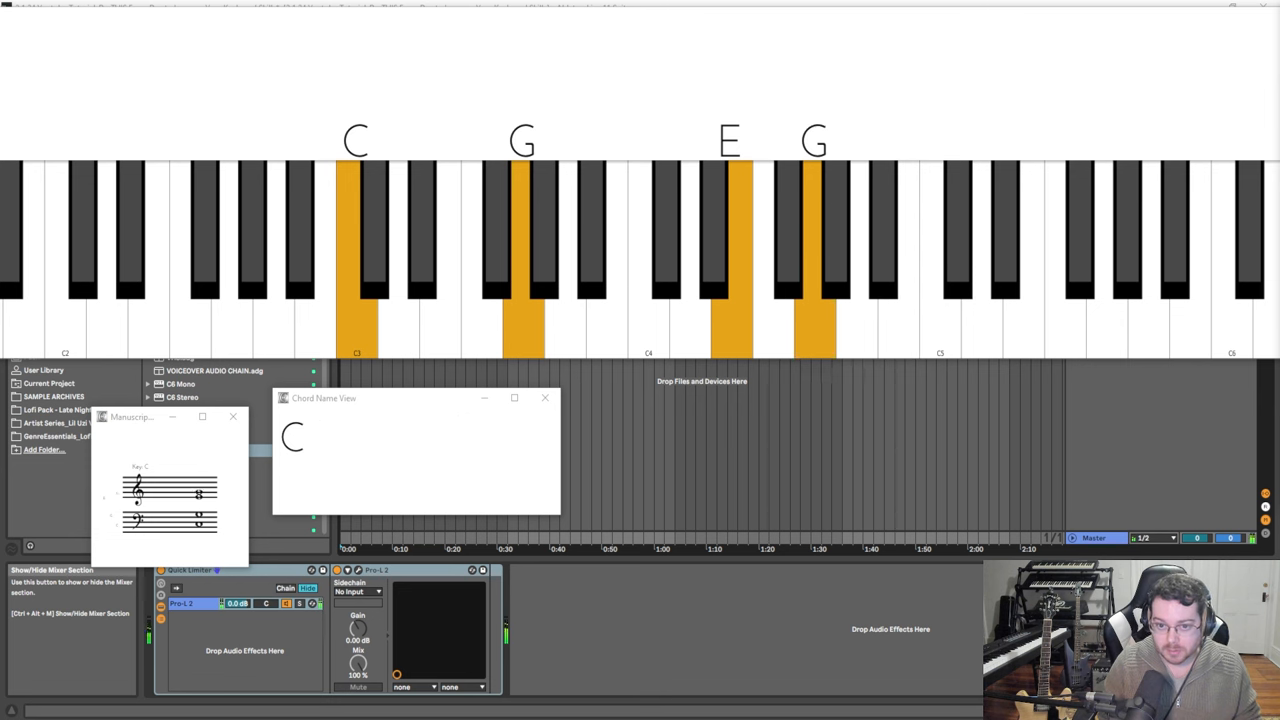